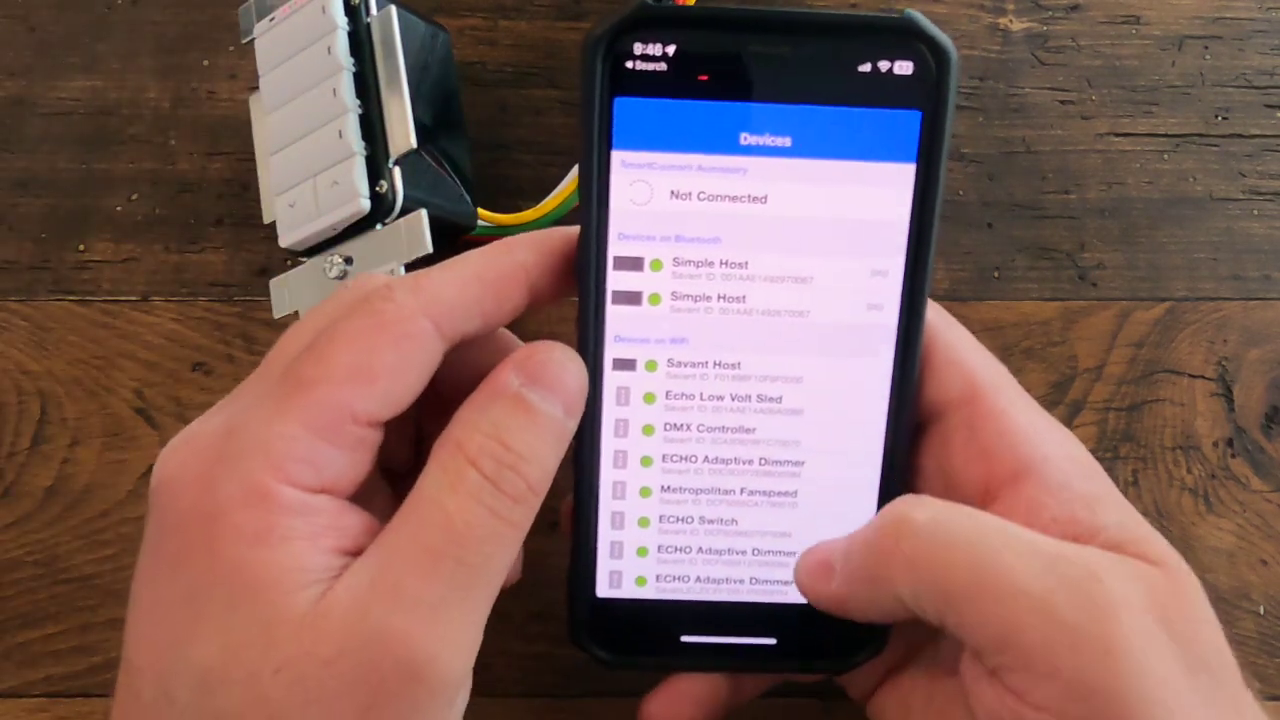
scroll("down", 3)
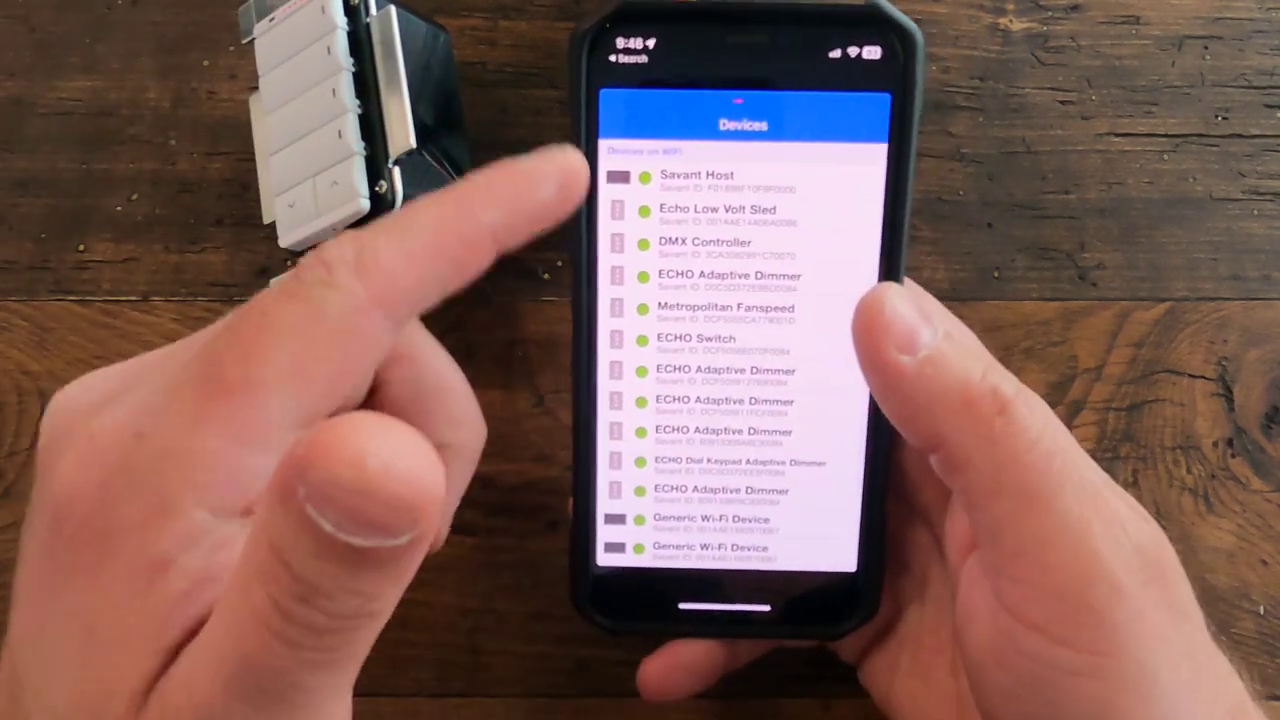
scroll("down", 3)
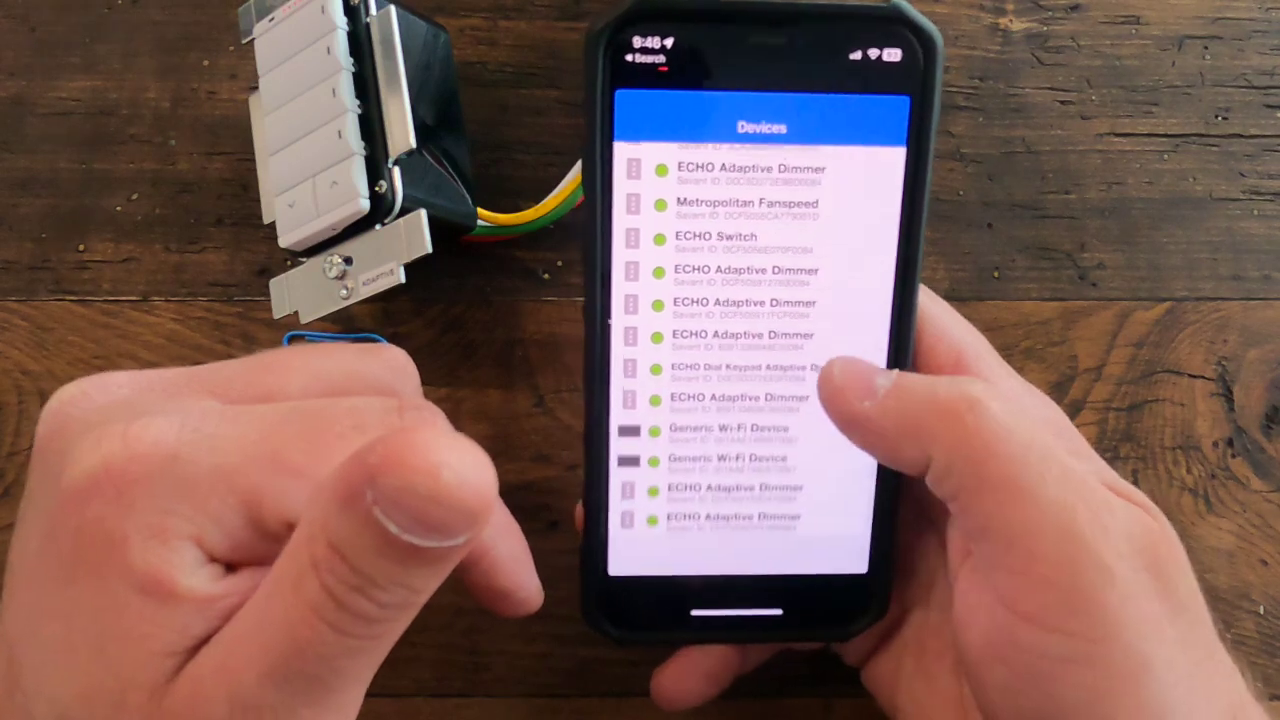